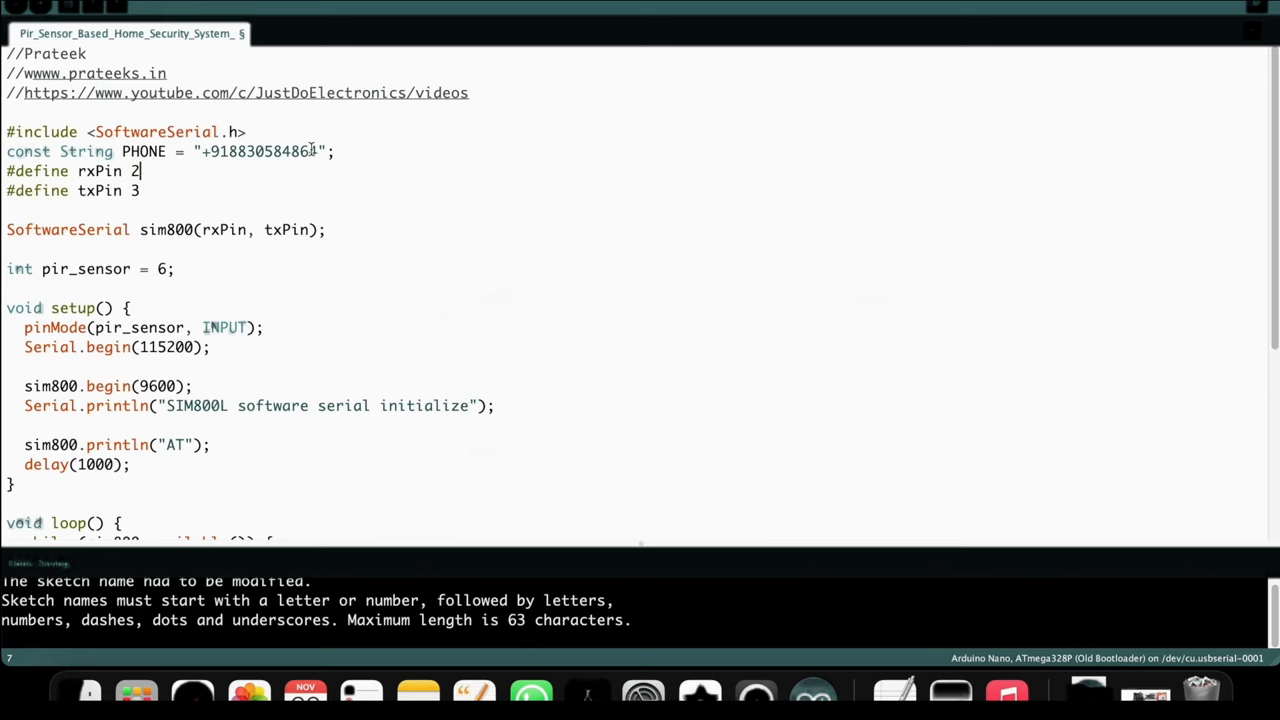
Highlight the SoftwareSerial include line, then scroll through setup() and loop() to the dial logic
double_click(233, 131)
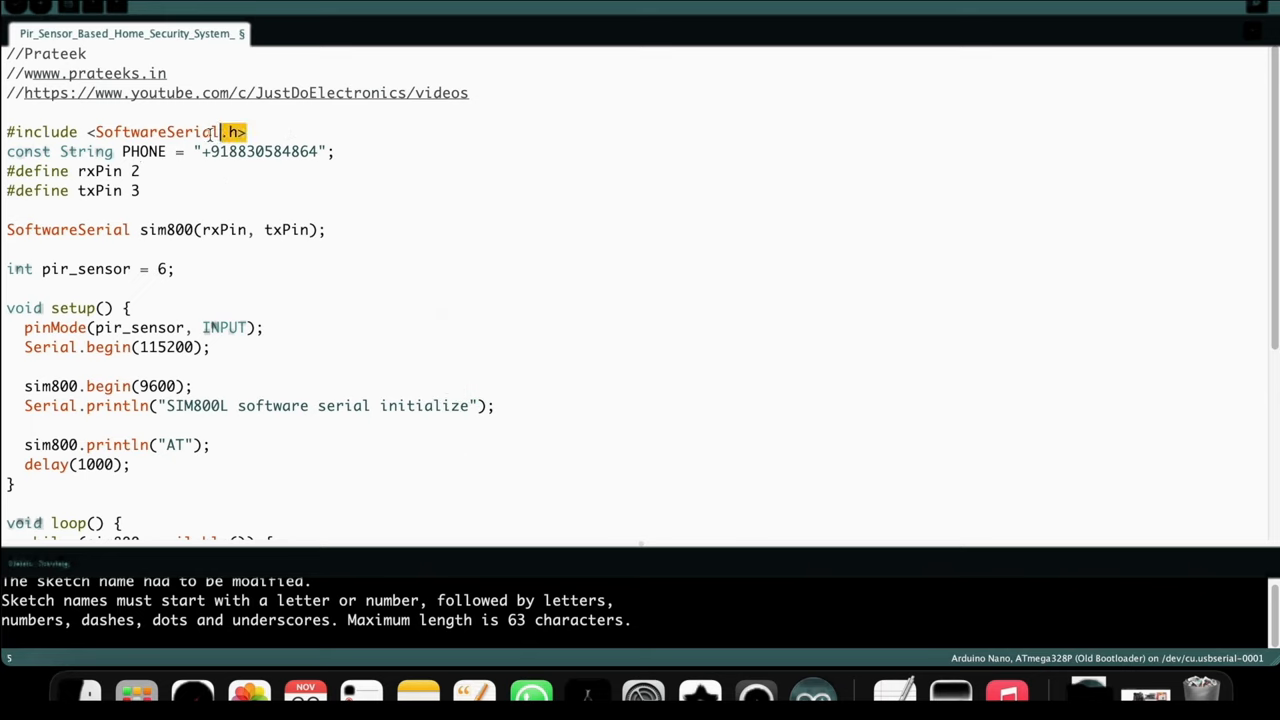
triple_click(120, 131)
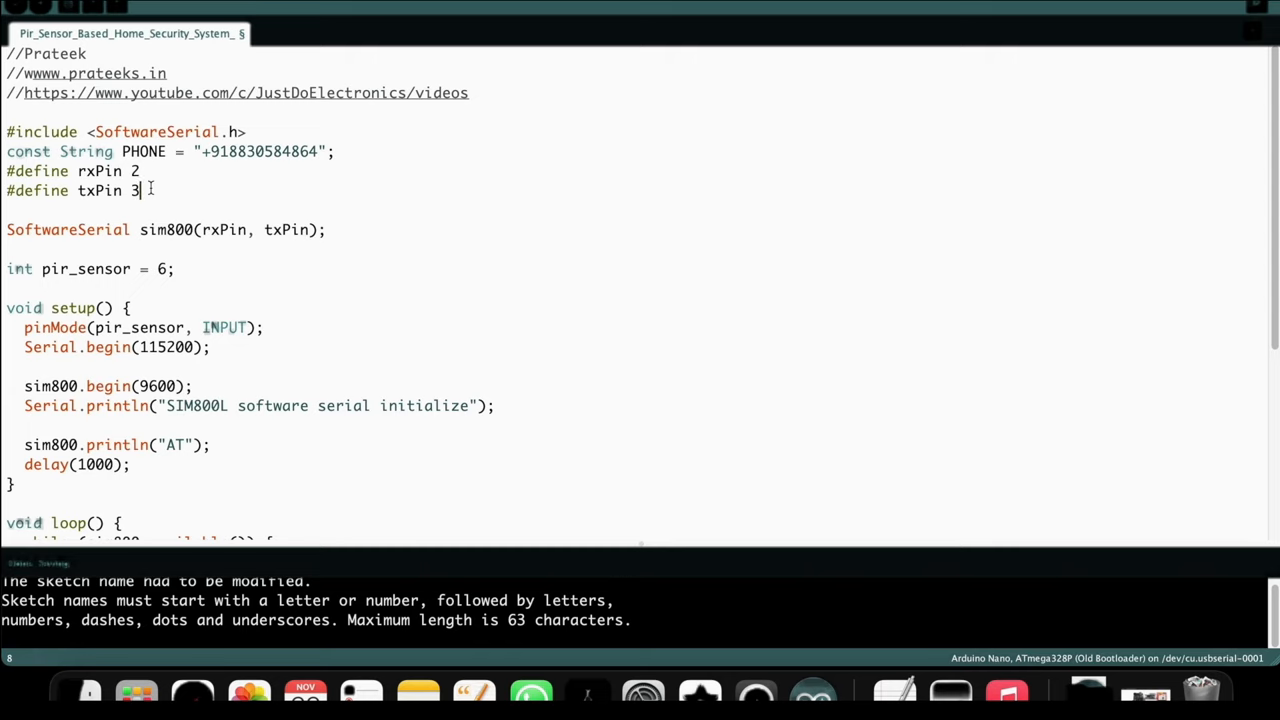
scroll("down", 3)
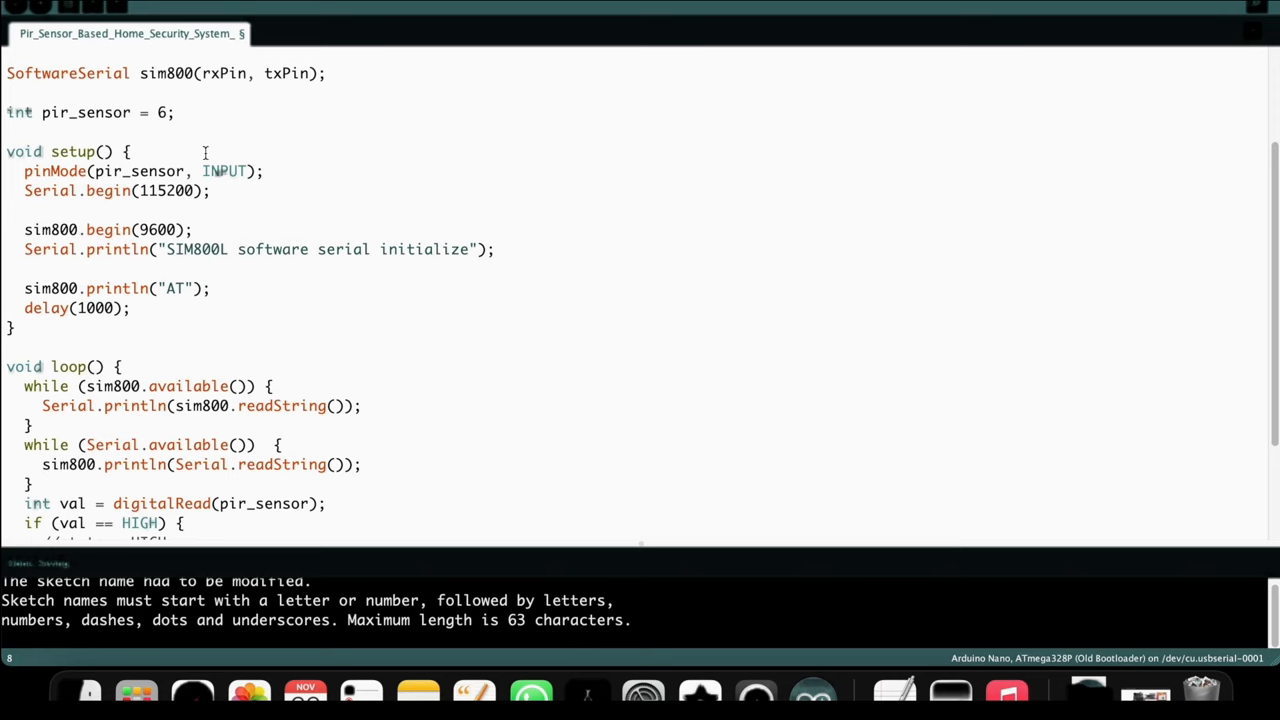
scroll("down", 3)
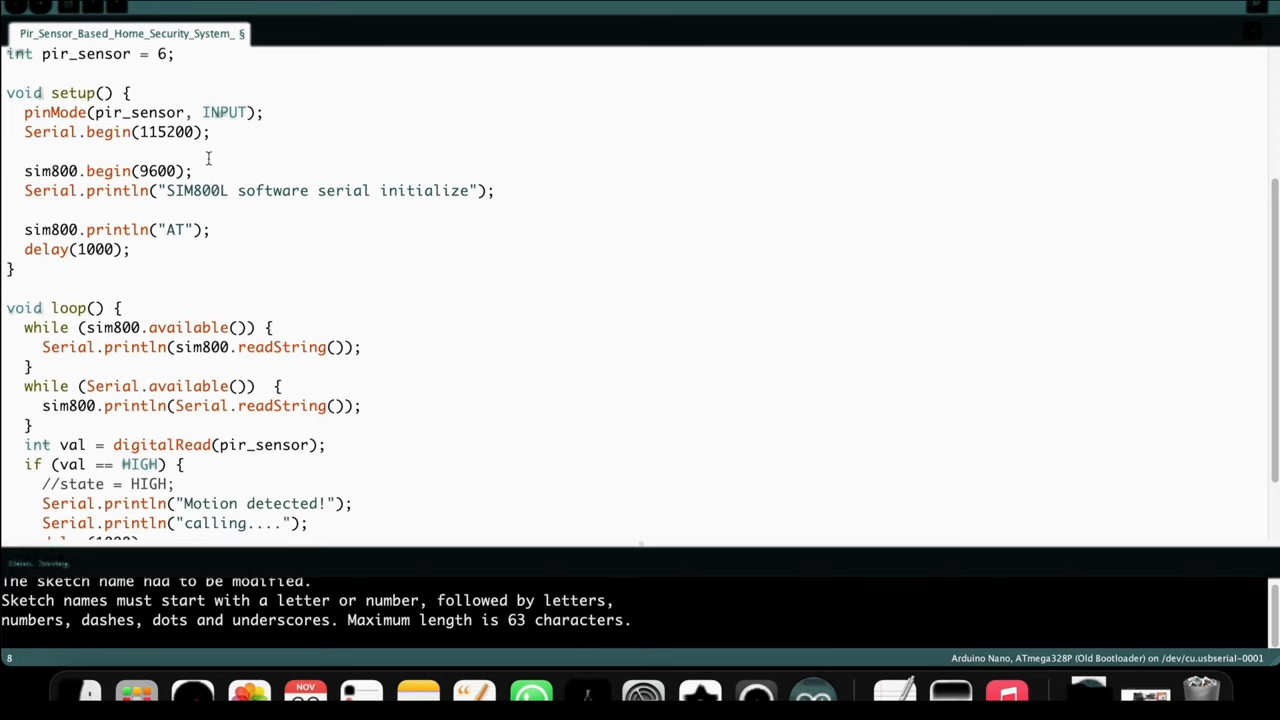
mouse_move(288, 122)
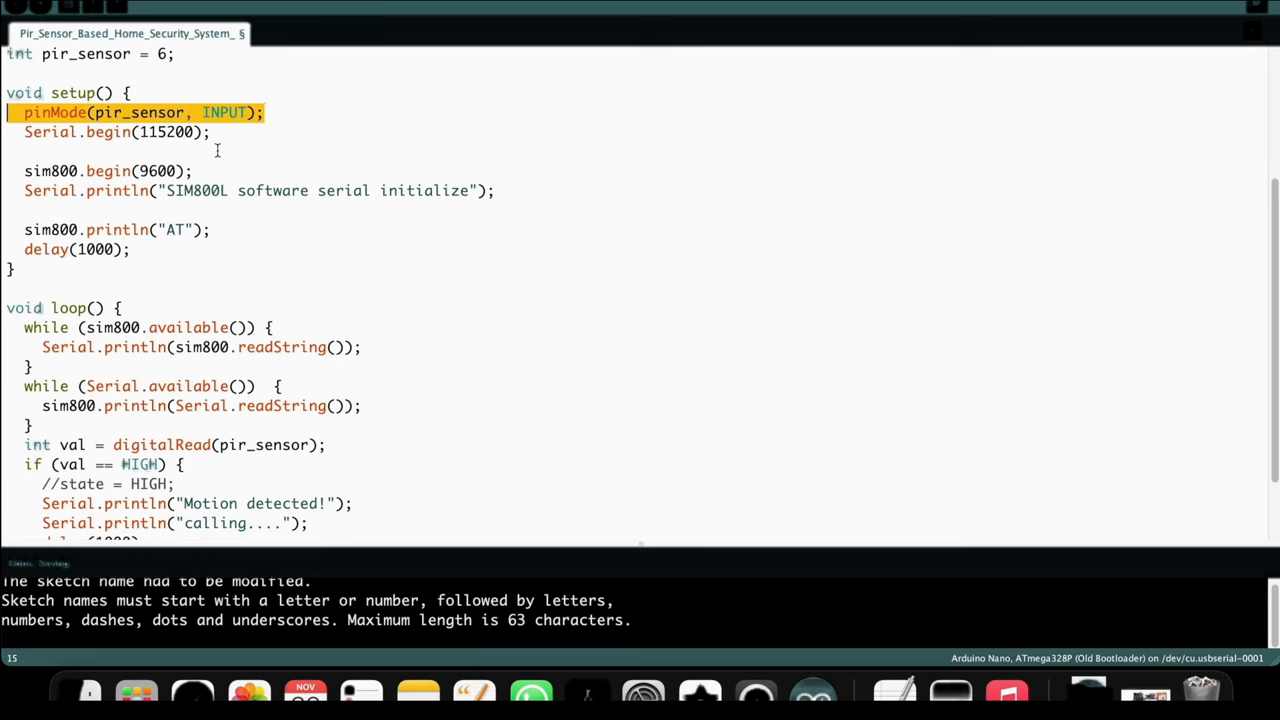
scroll("down", 3)
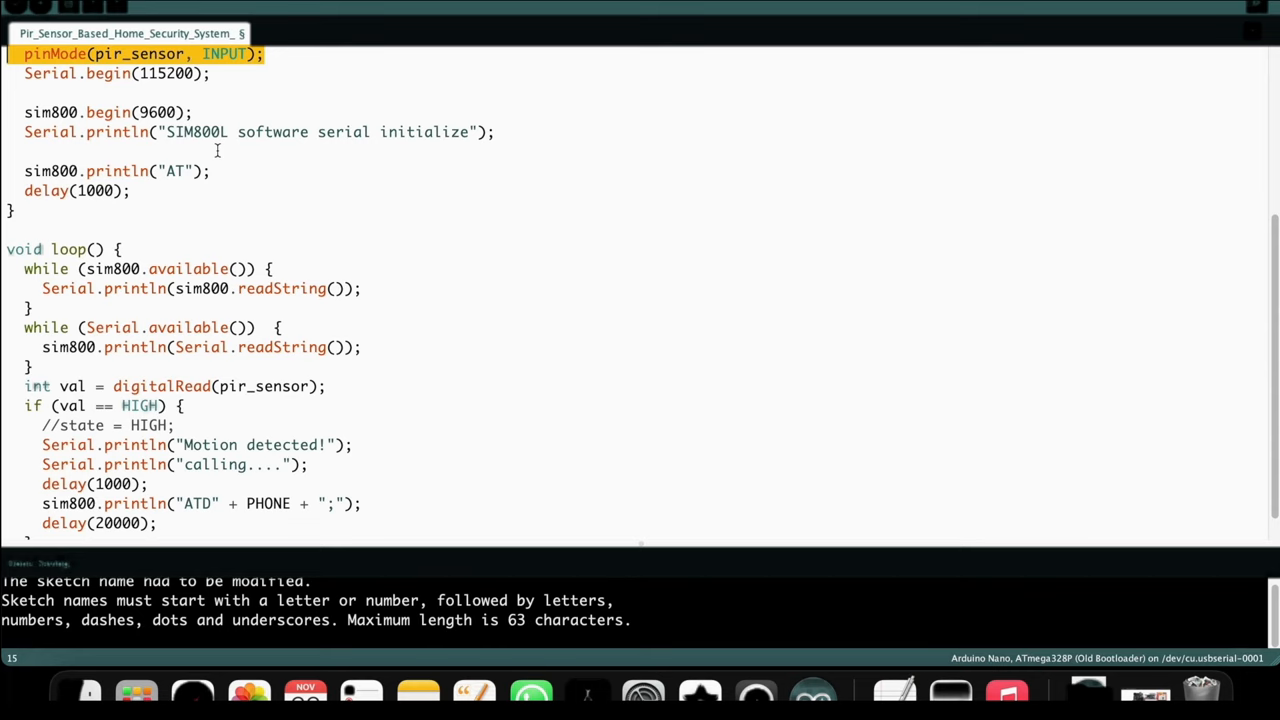
scroll("down", 3)
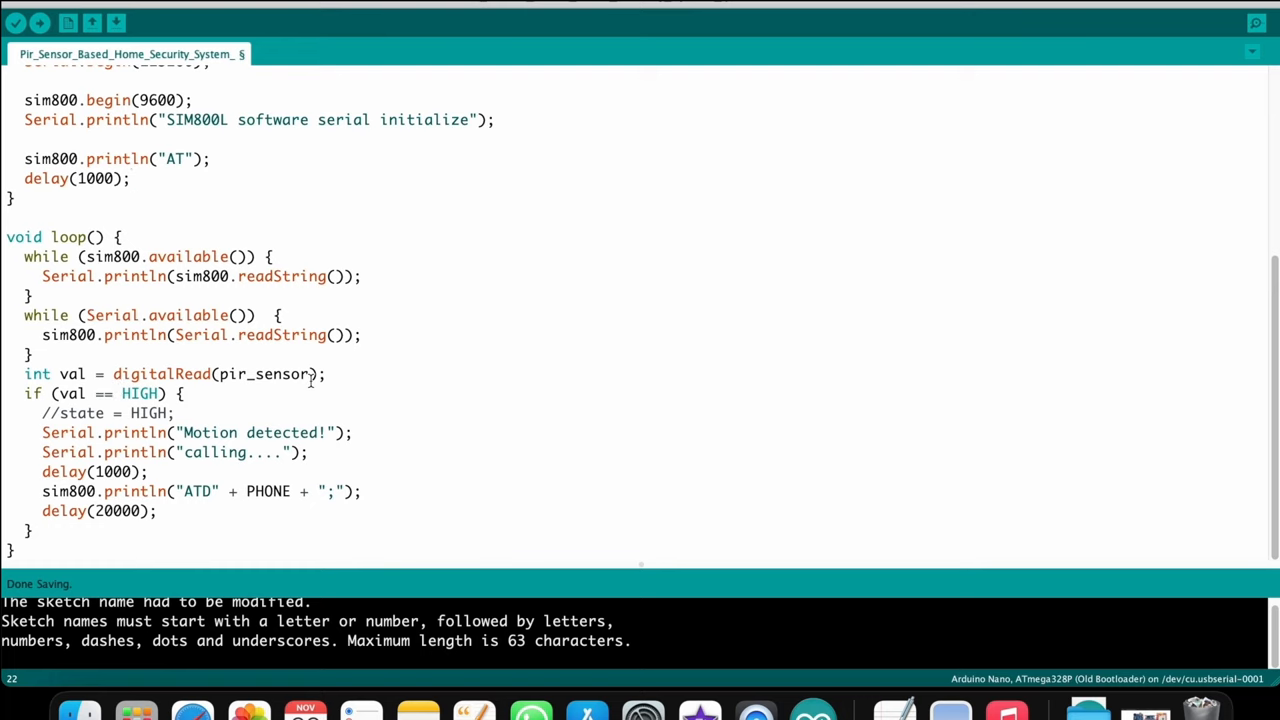
left_click(131, 178)
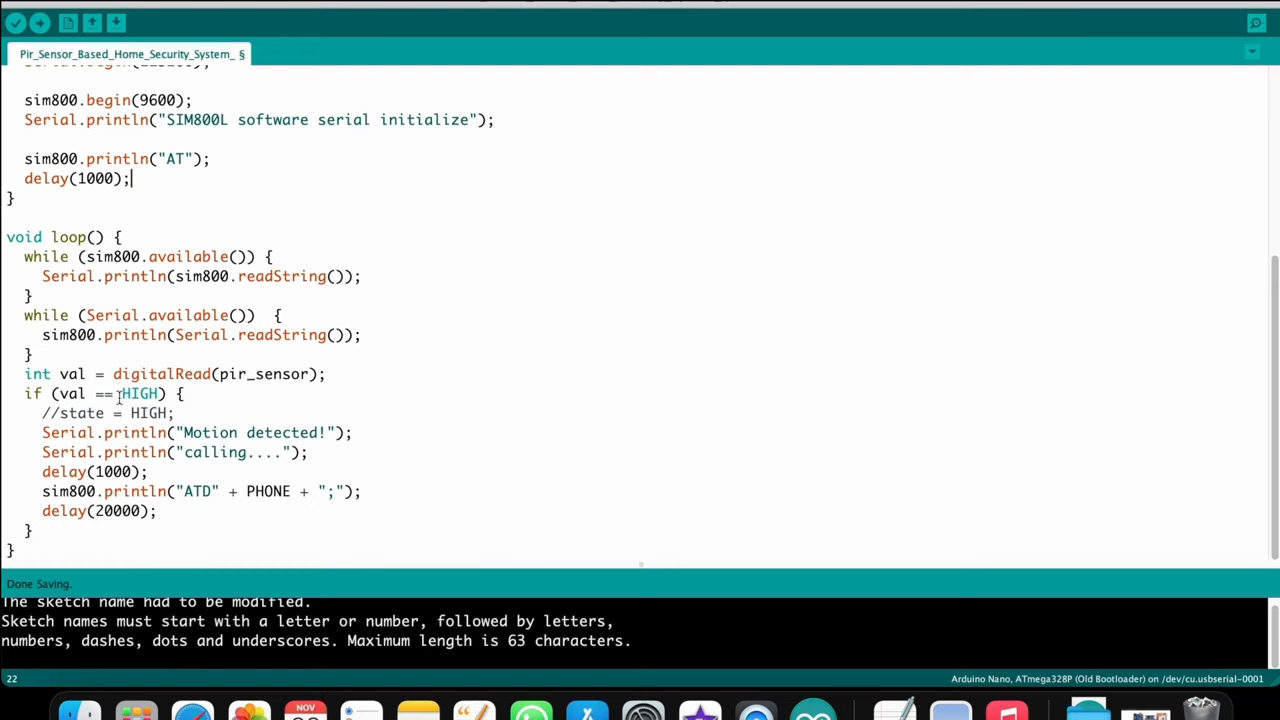
mouse_move(178, 383)
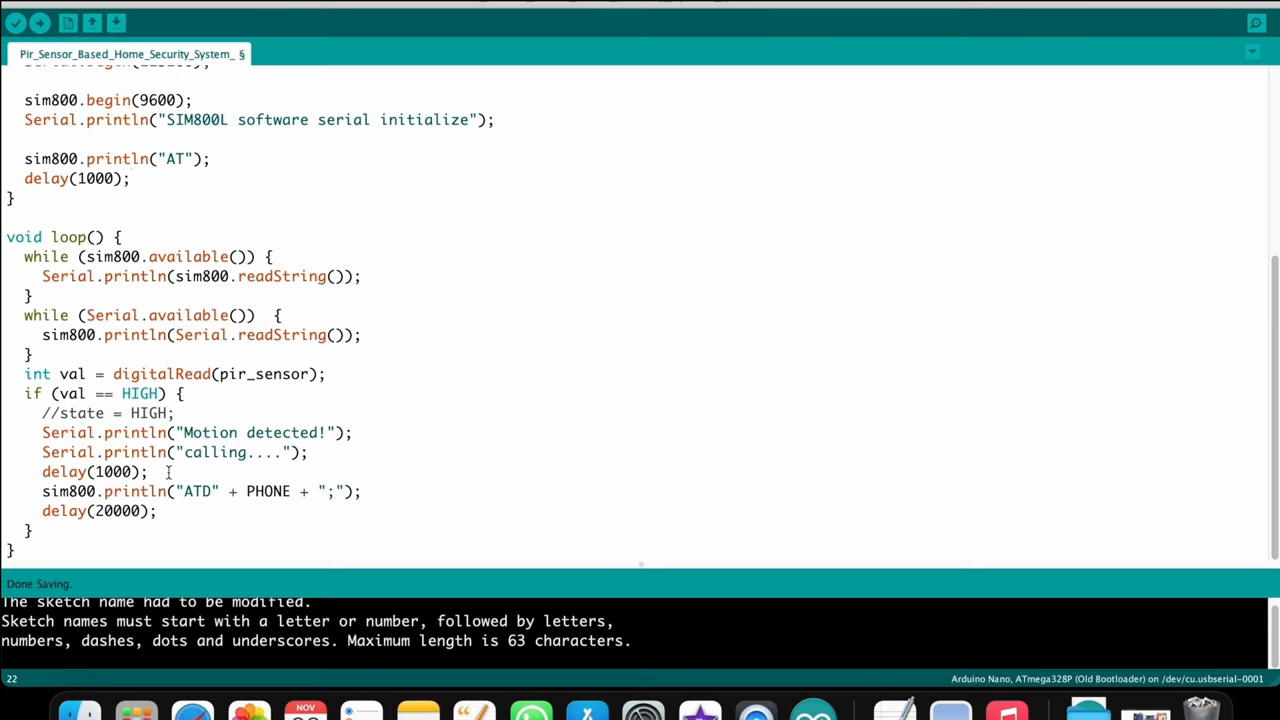
mouse_move(315, 500)
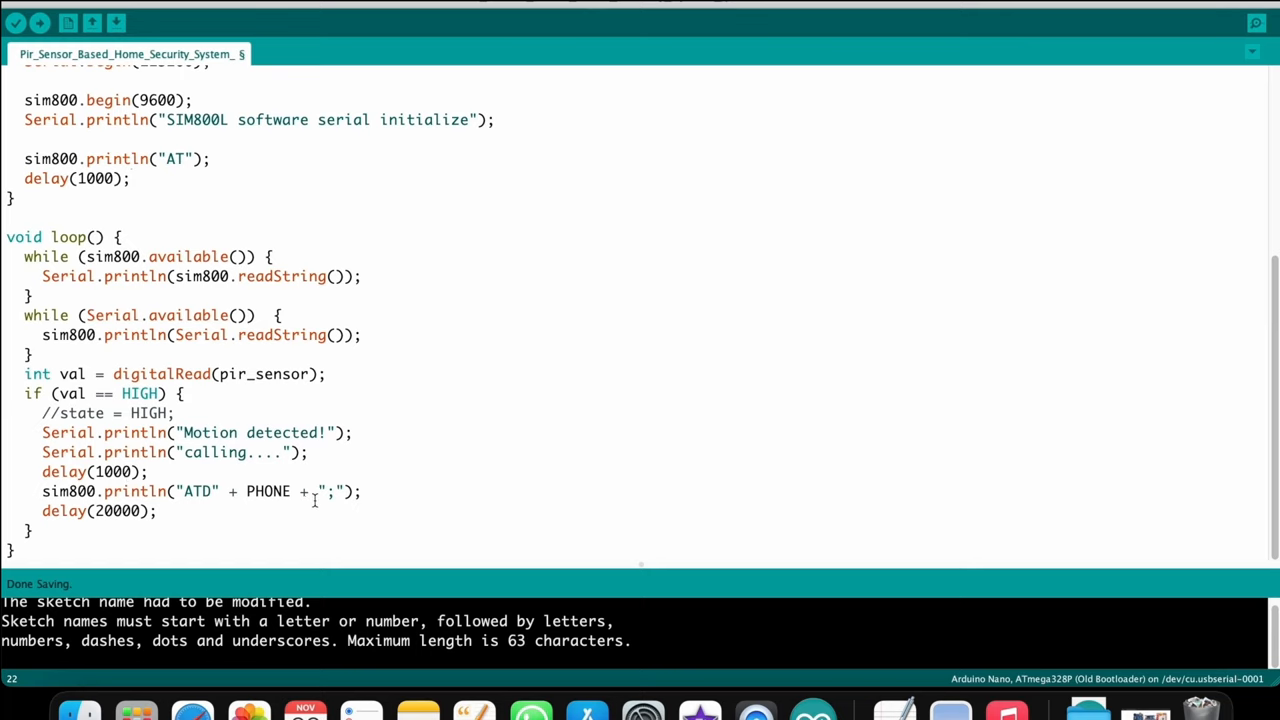
mouse_move(416, 262)
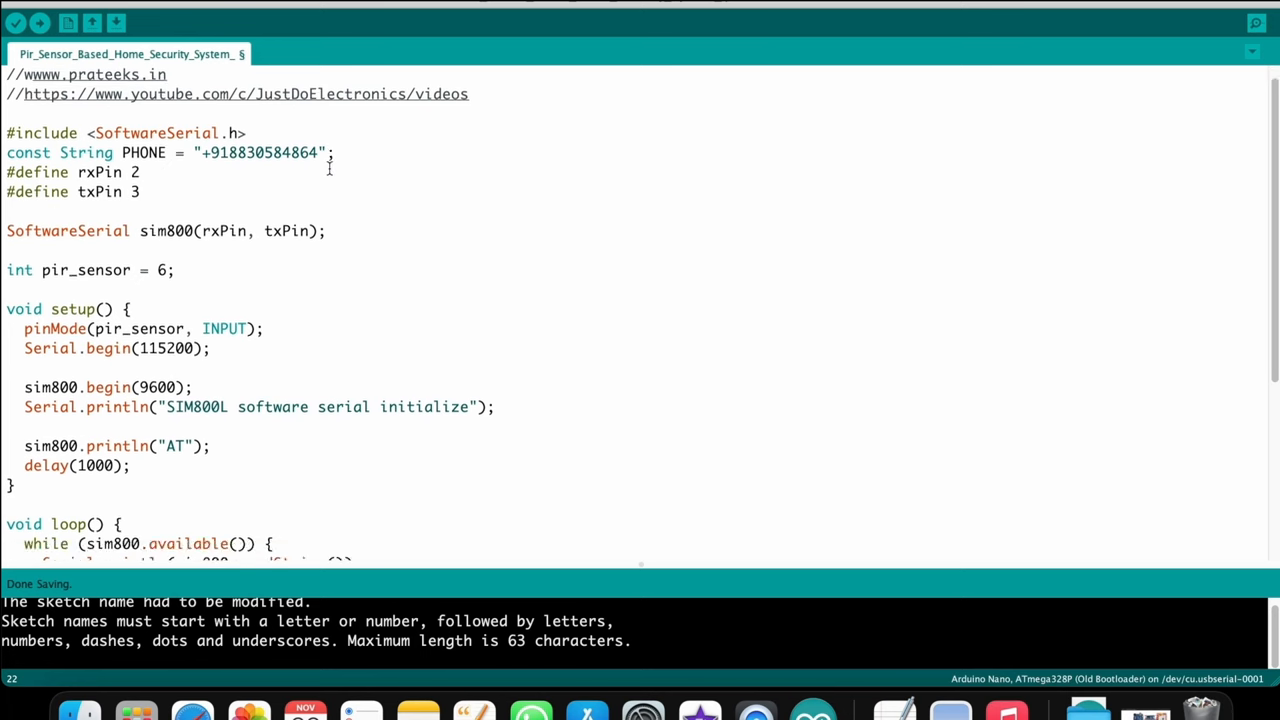
scroll("down", 3)
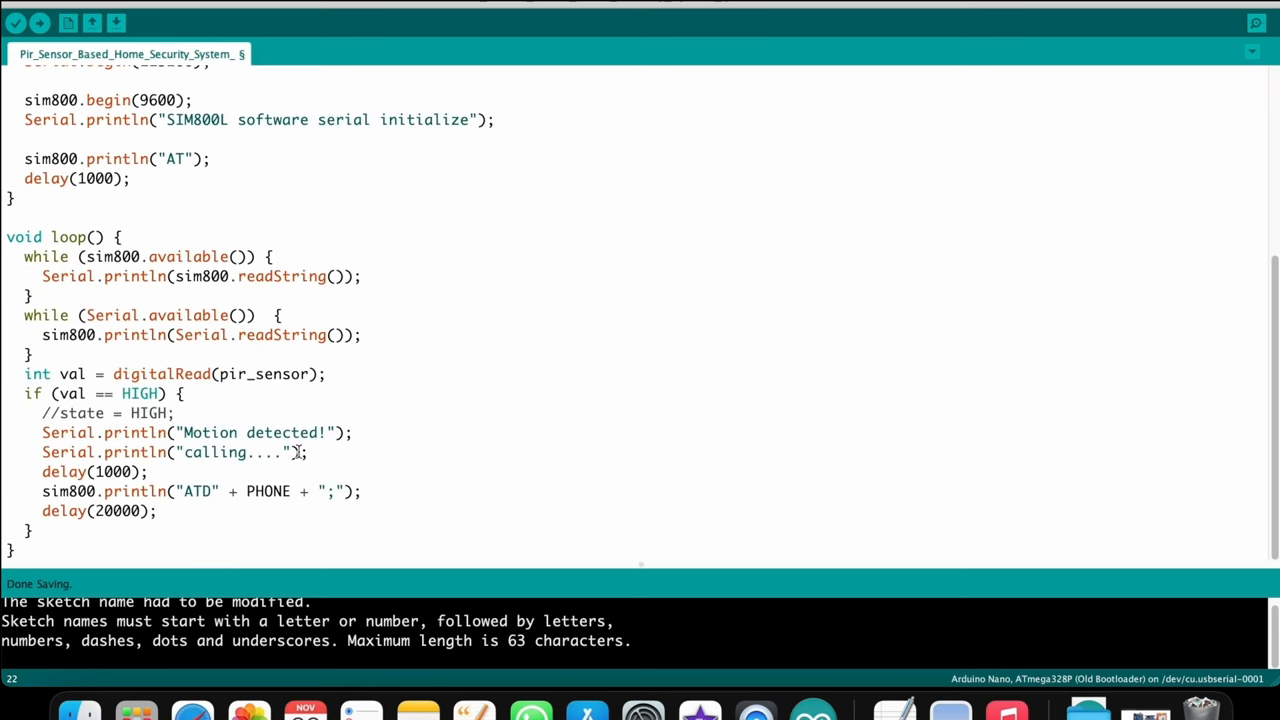
left_click_drag(24, 373, 310, 452)
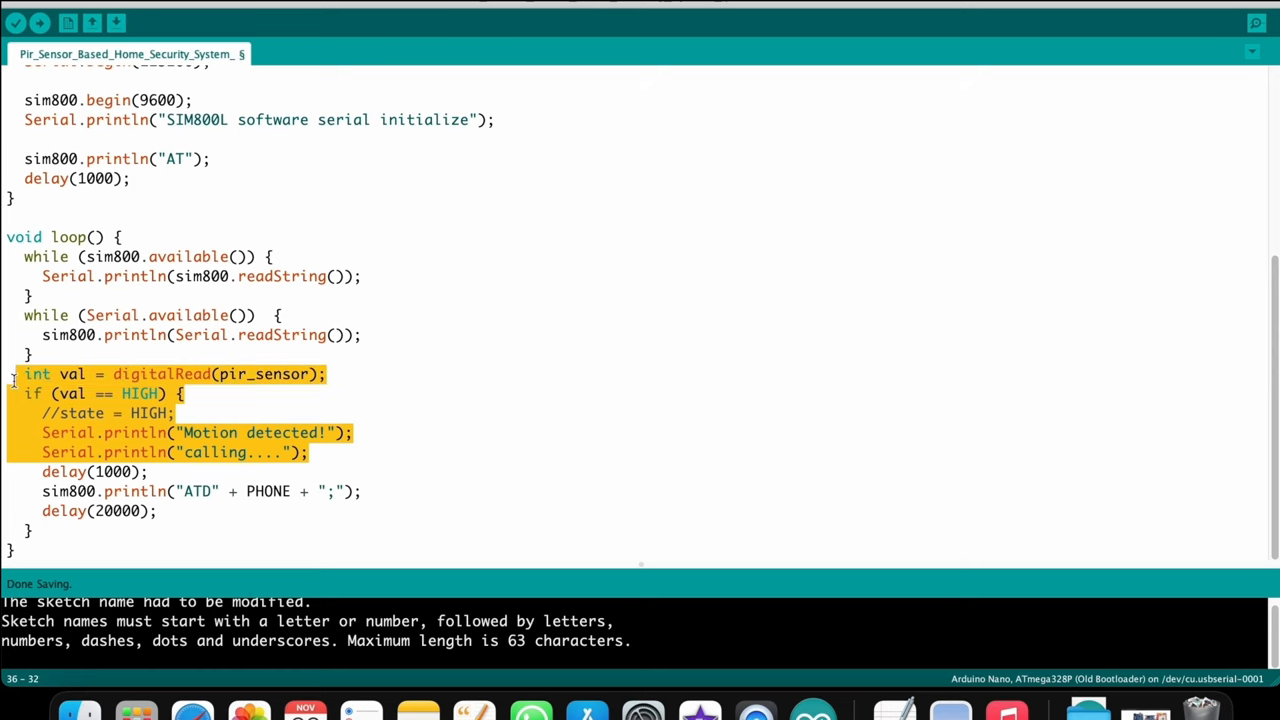
left_click(172, 432)
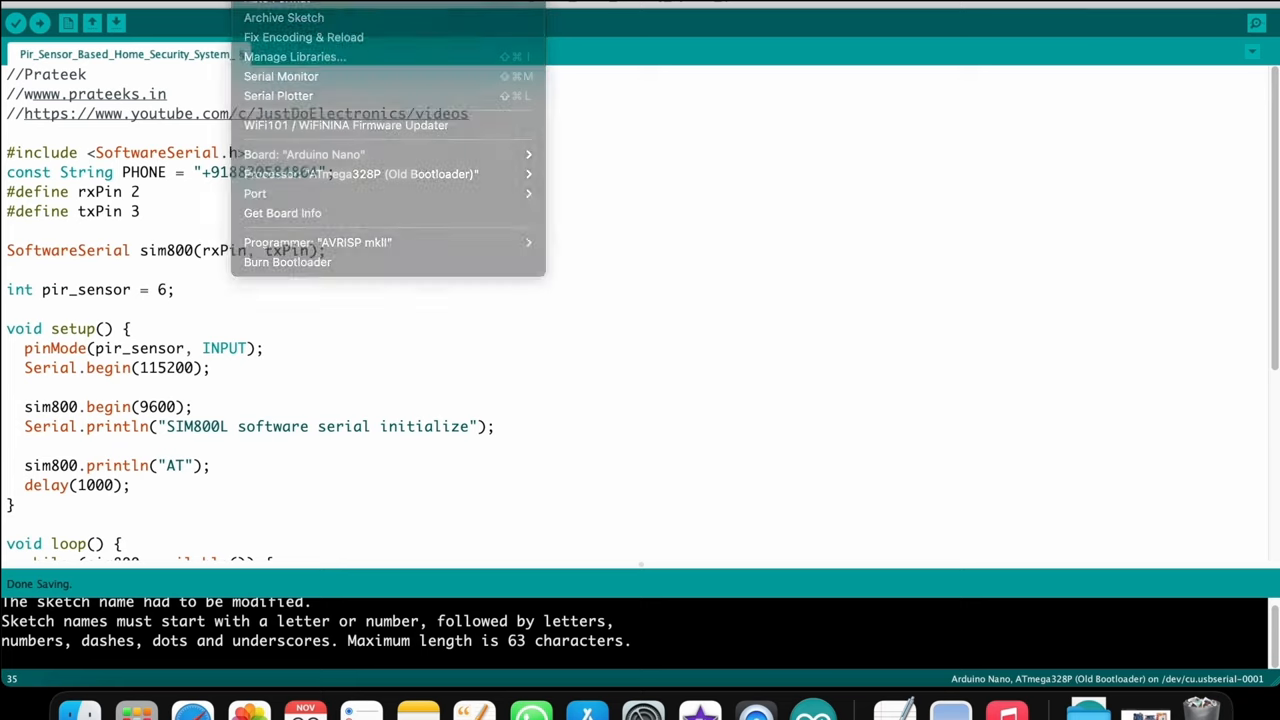
mouse_move(390, 154)
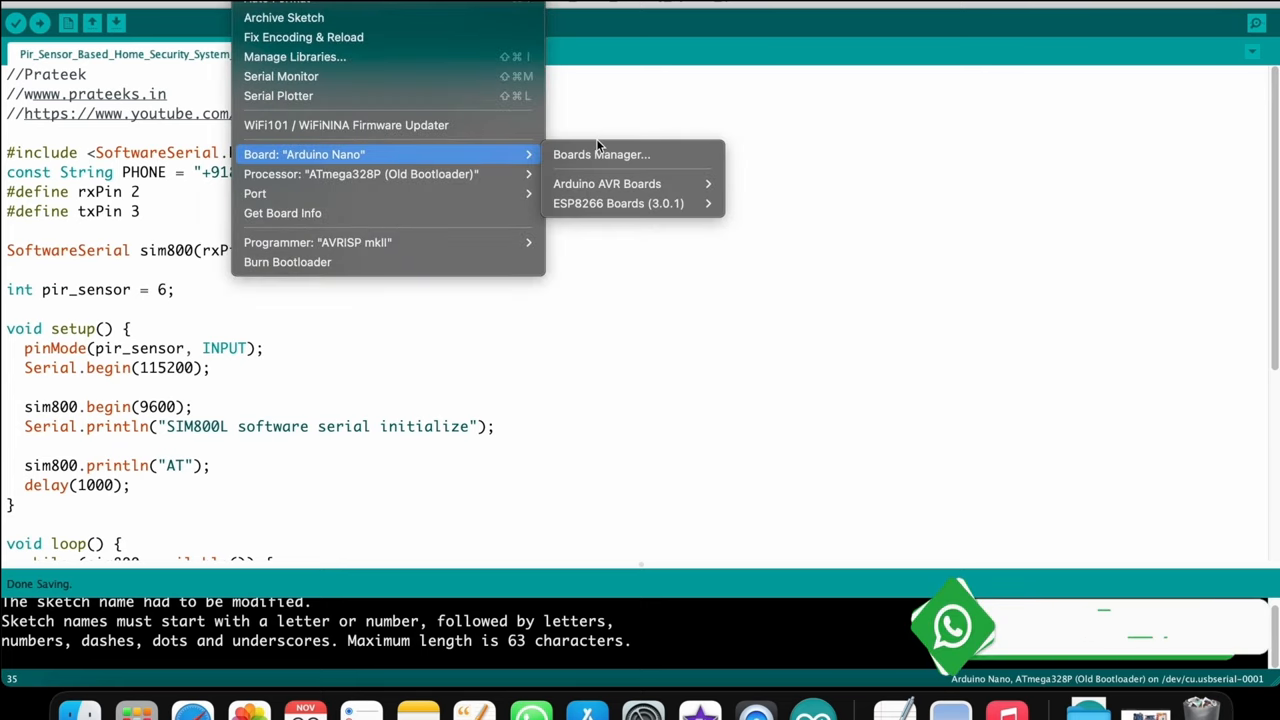
Set the target board to Arduino Uno
left_click(607, 183)
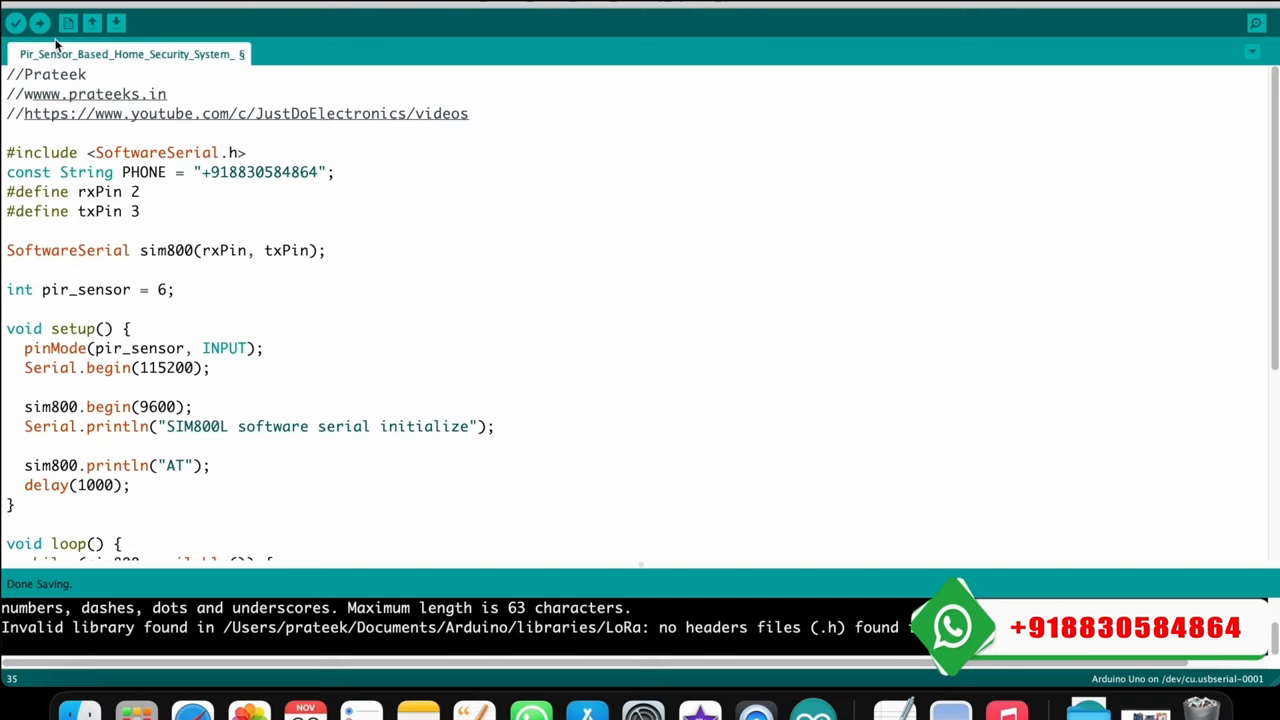
Compile the PIR security sketch with Verify
left_click(16, 22)
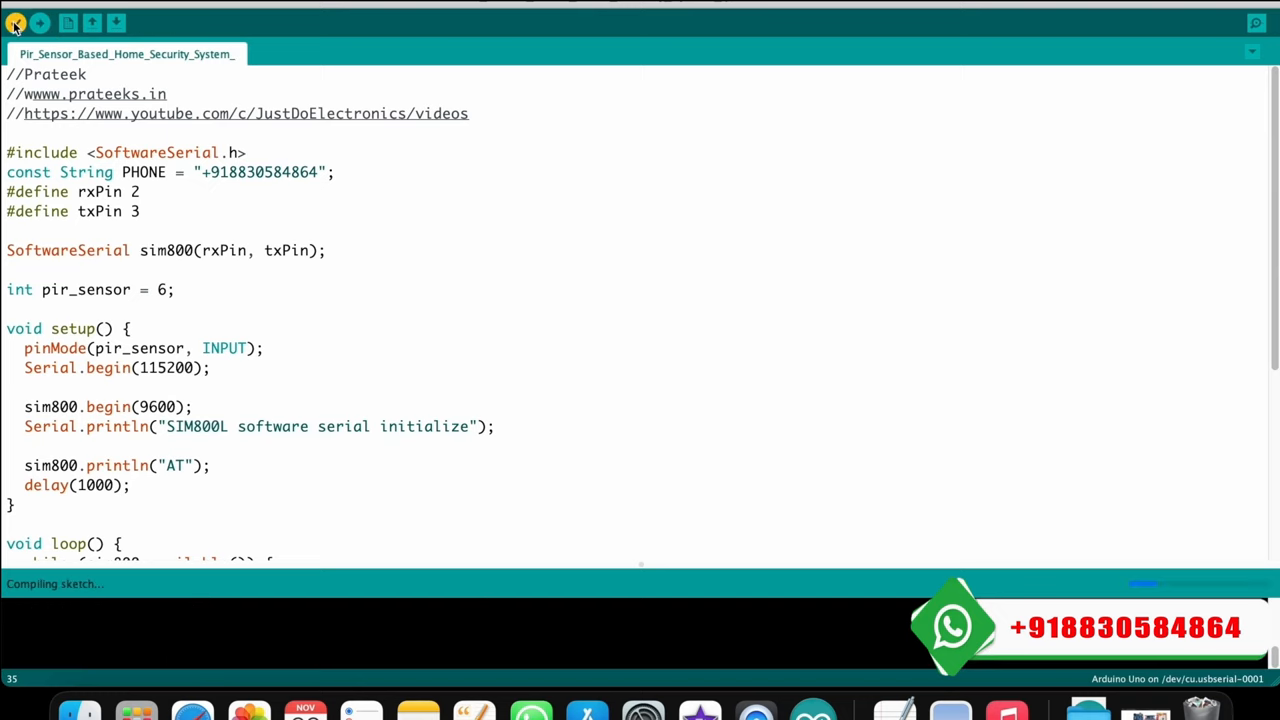